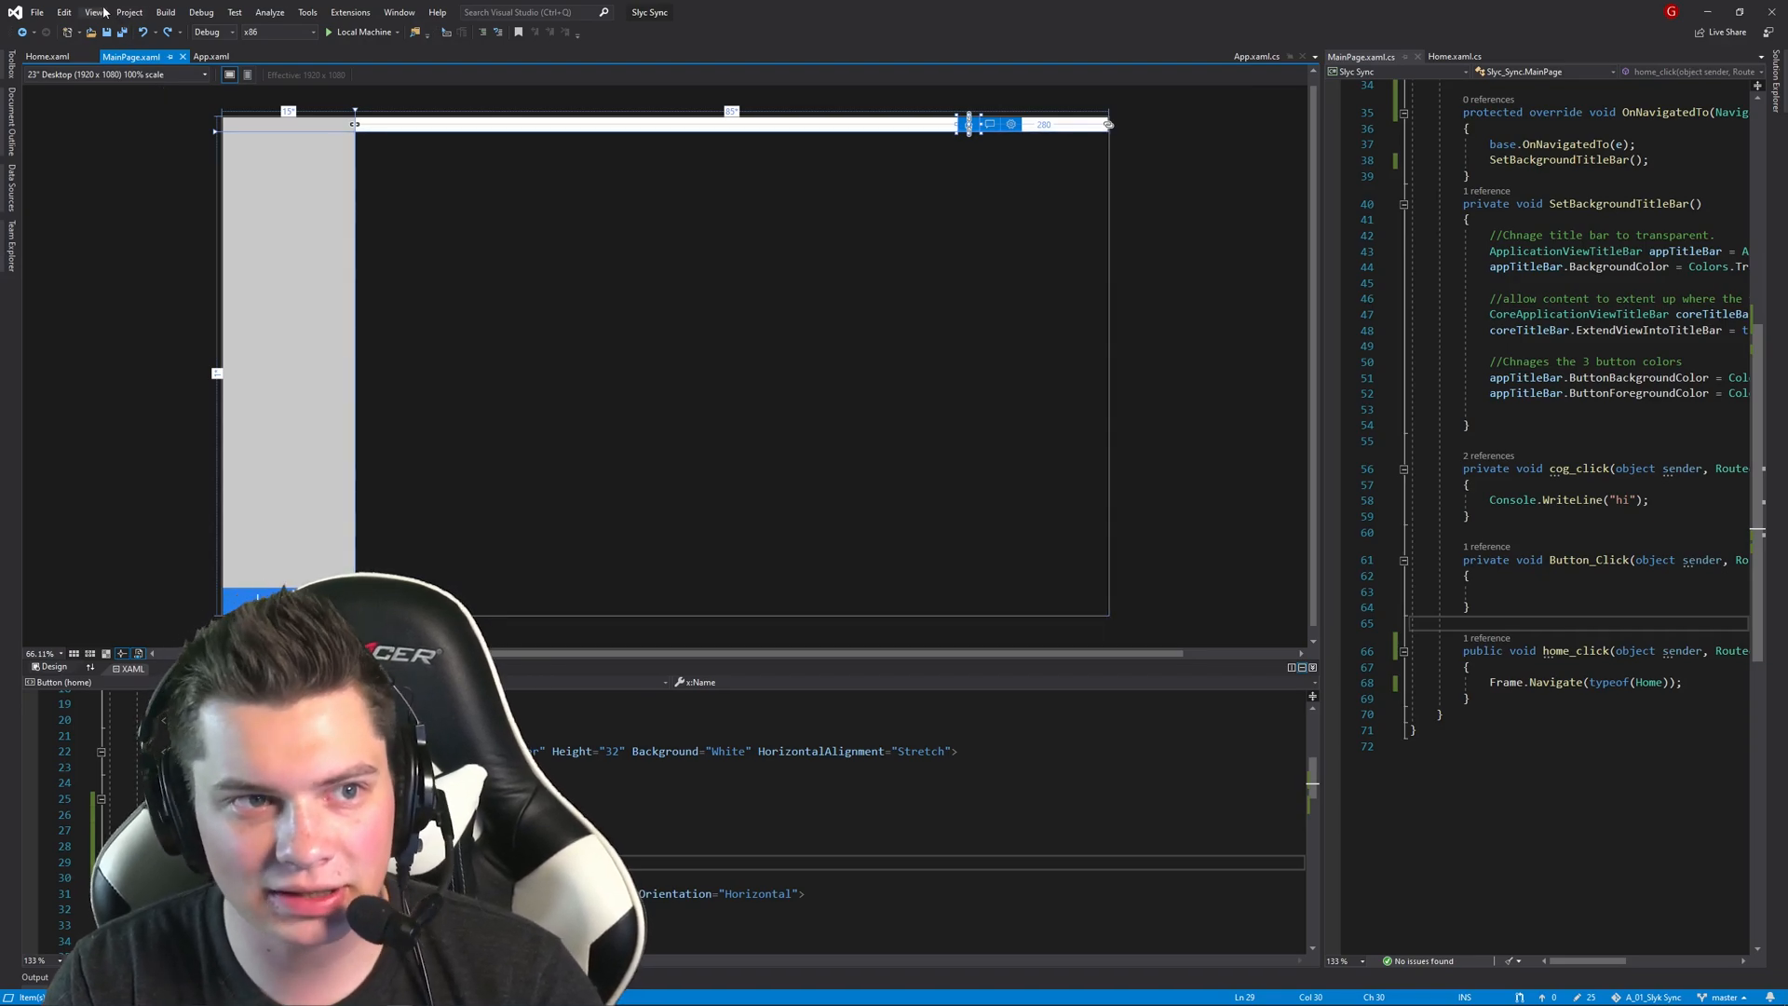
- Close the leftover BlankPage1 page and show the blue Home page design
click(129, 12)
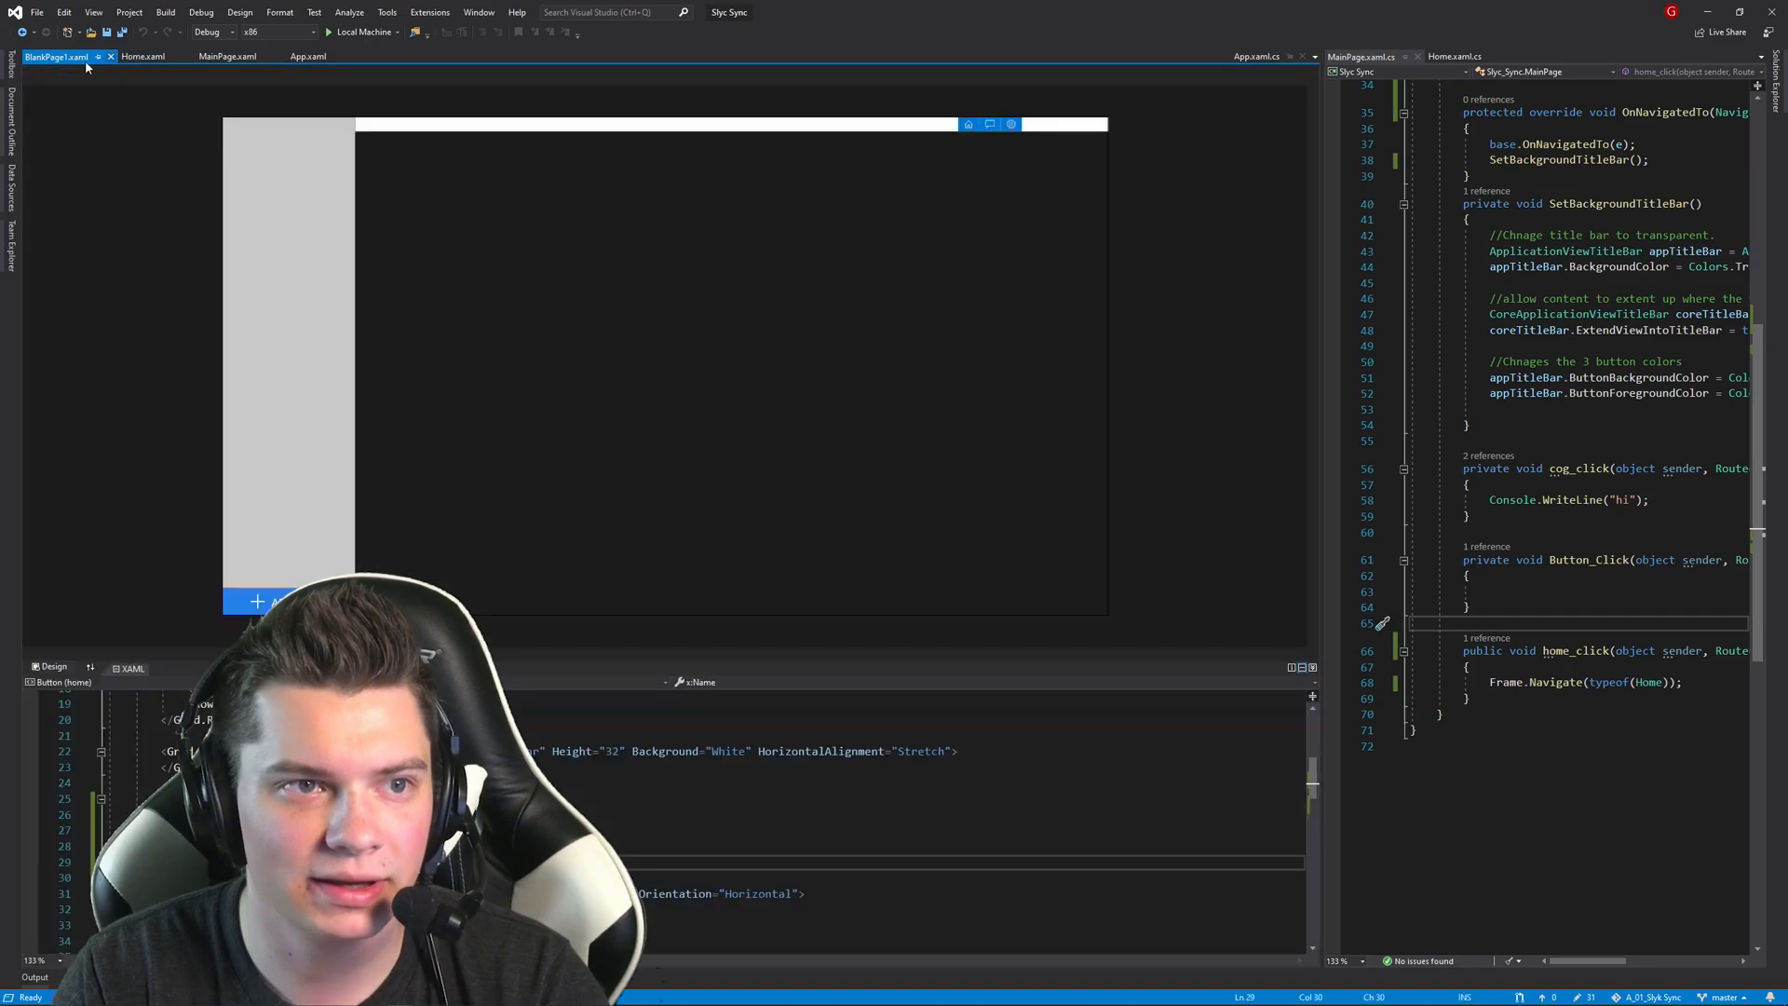
click(143, 56)
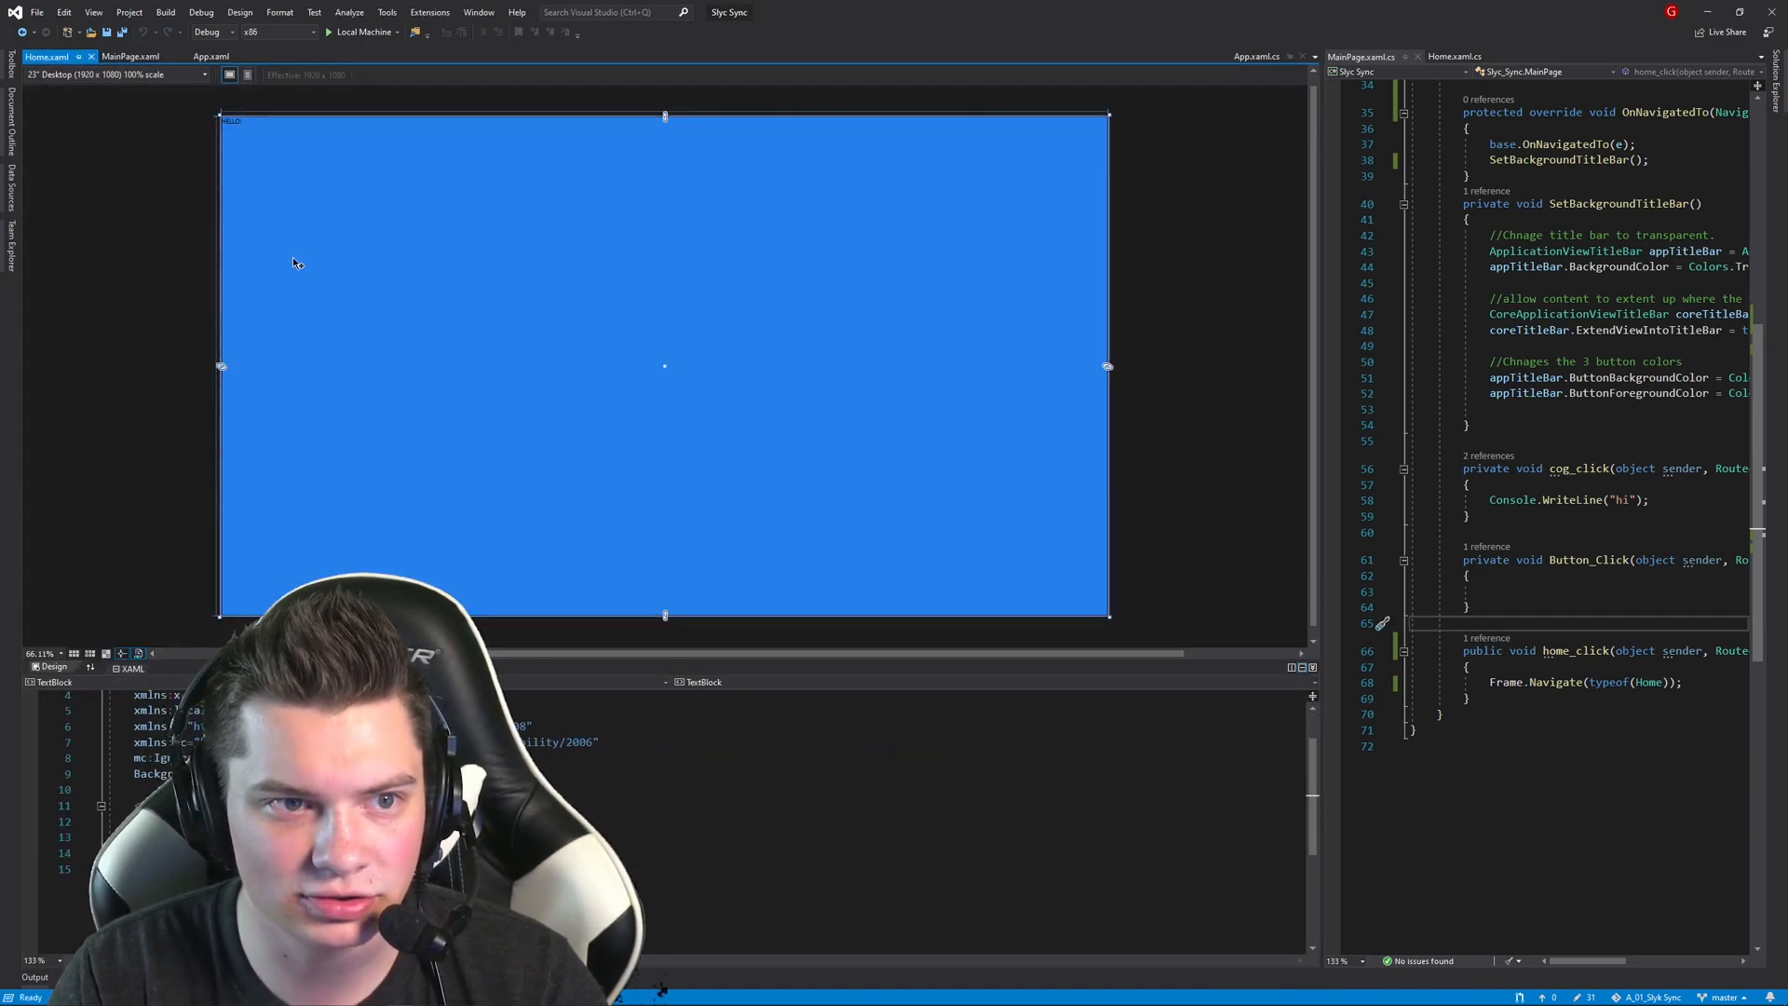
click(129, 56)
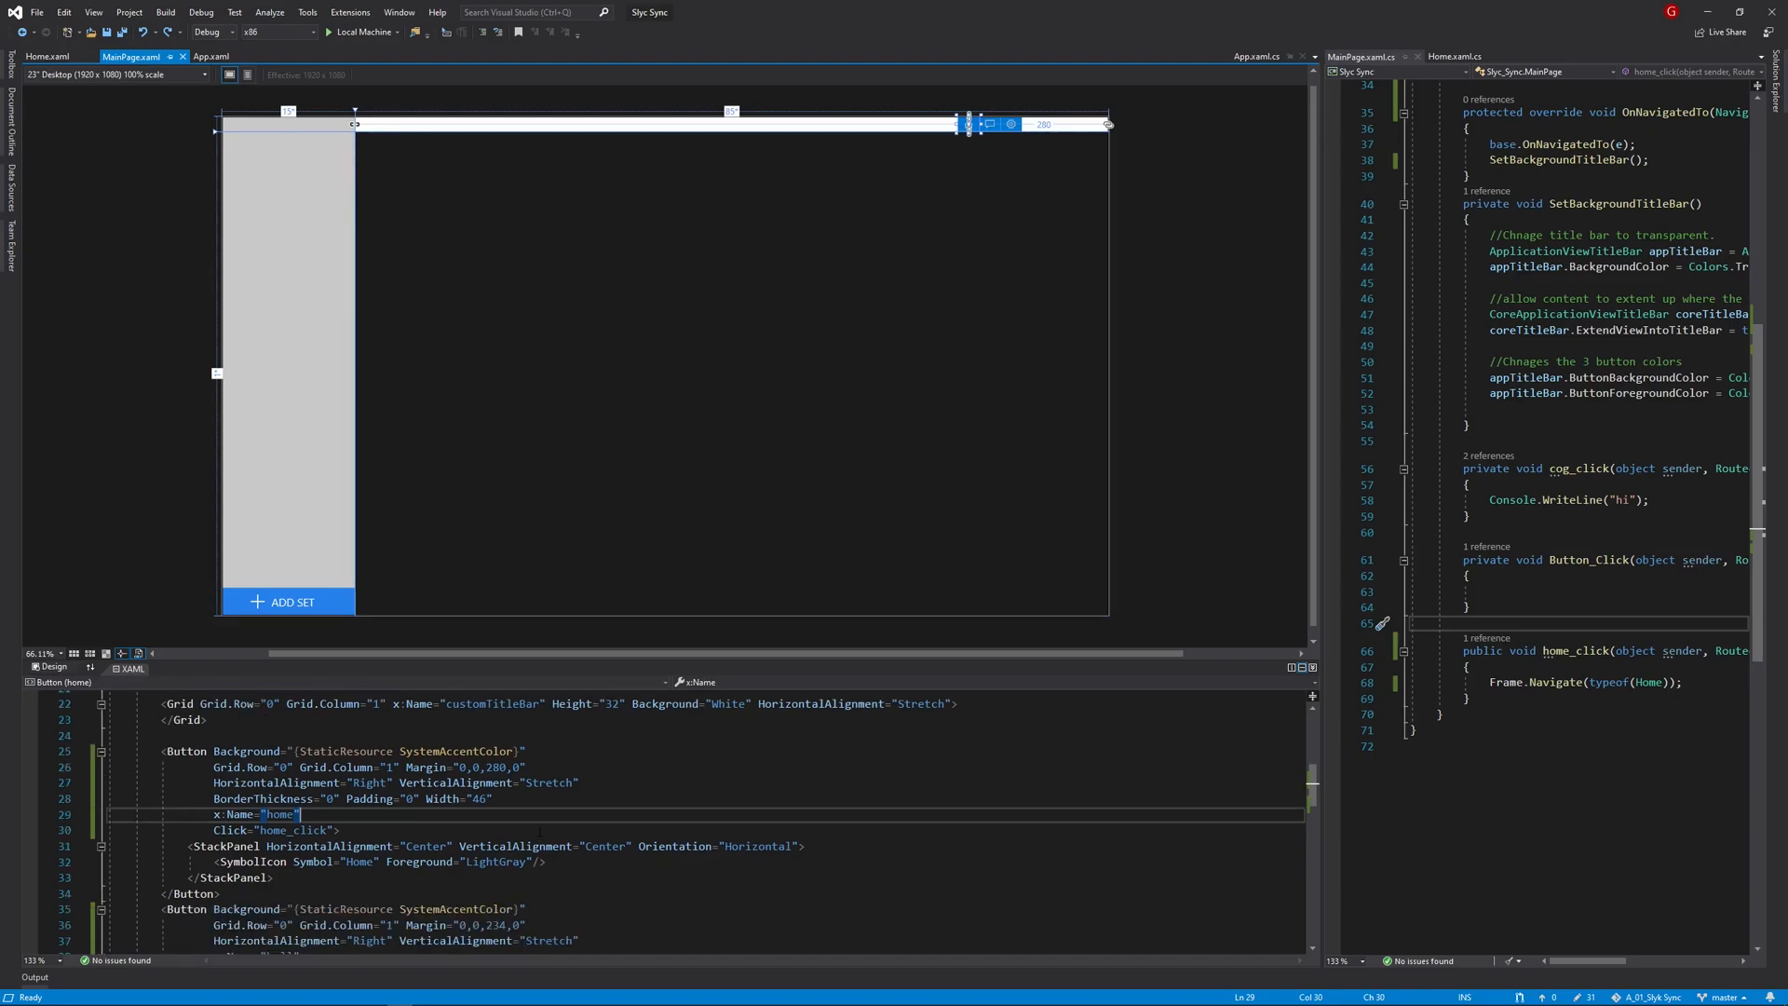
- Select the home_click handler name in MainPage's Home button markup
double_click(294, 829)
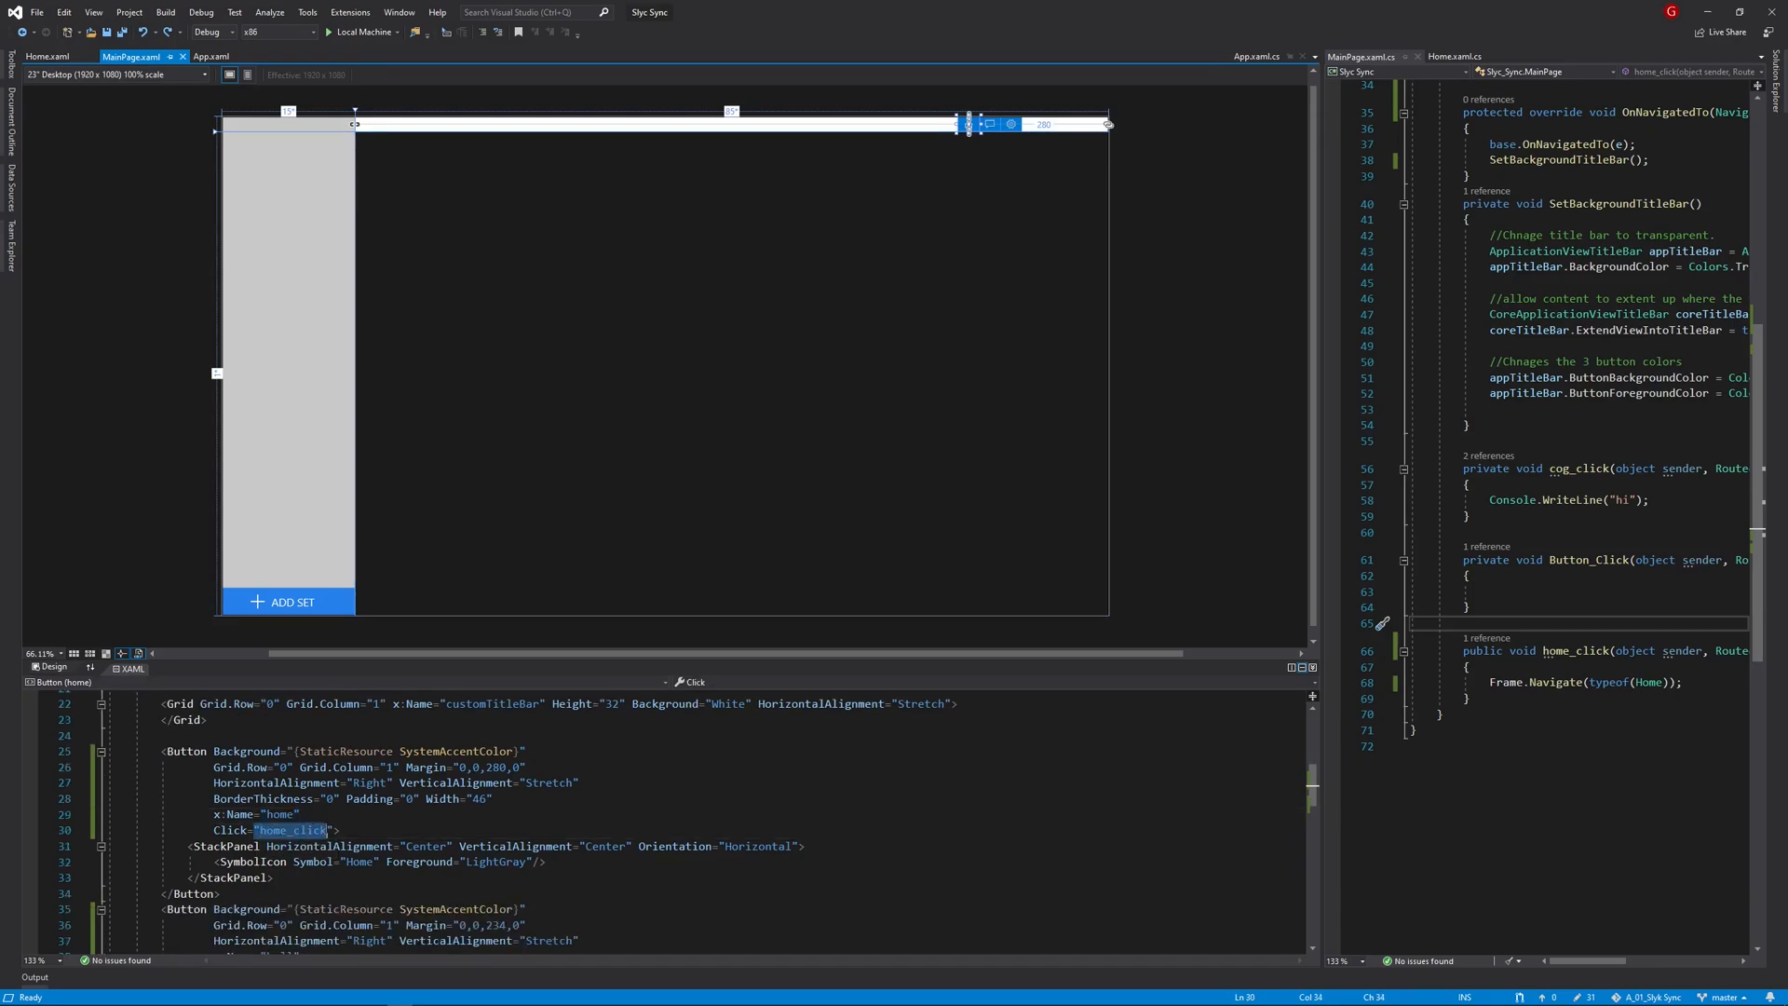